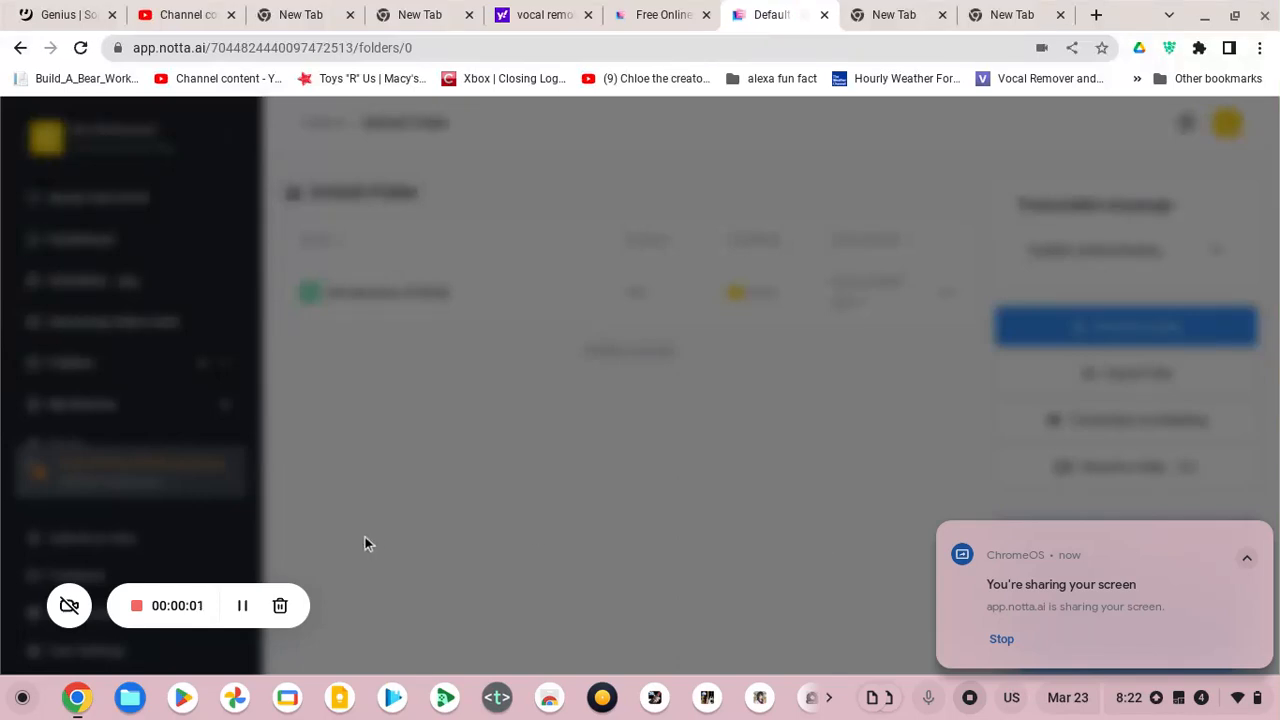
{"action": "mouse_move", "coordinate": [338, 560]}
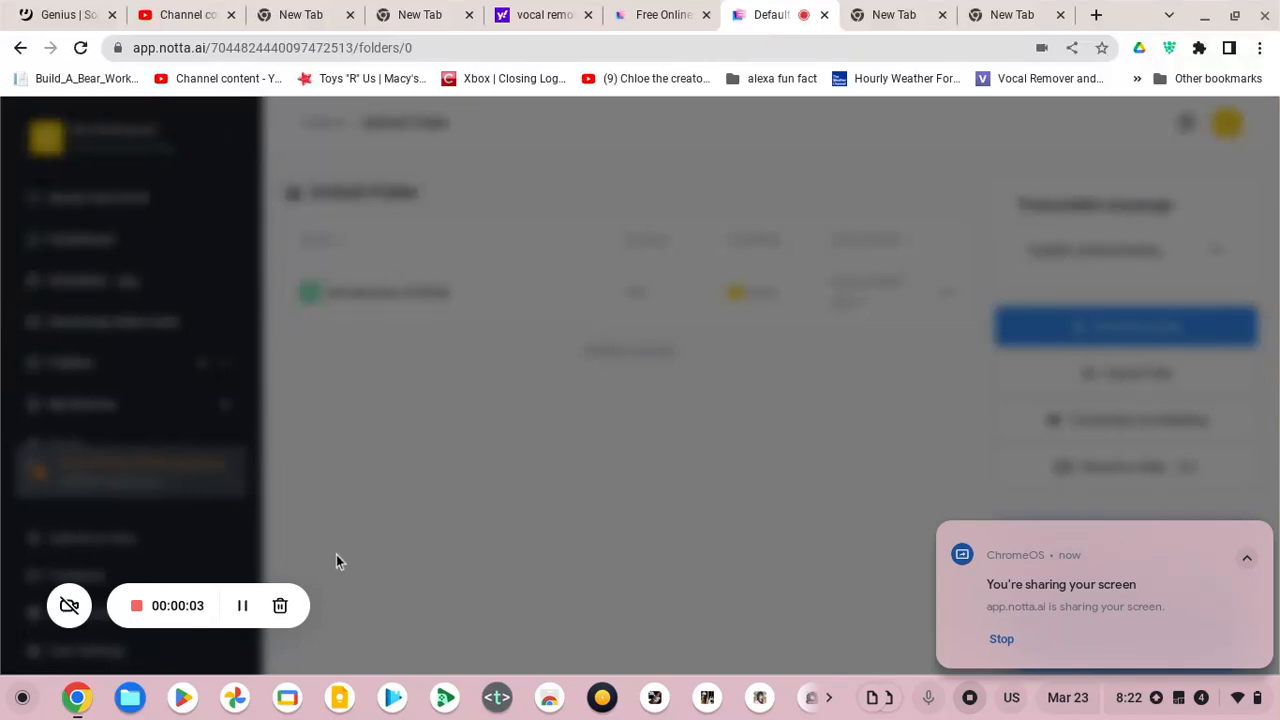